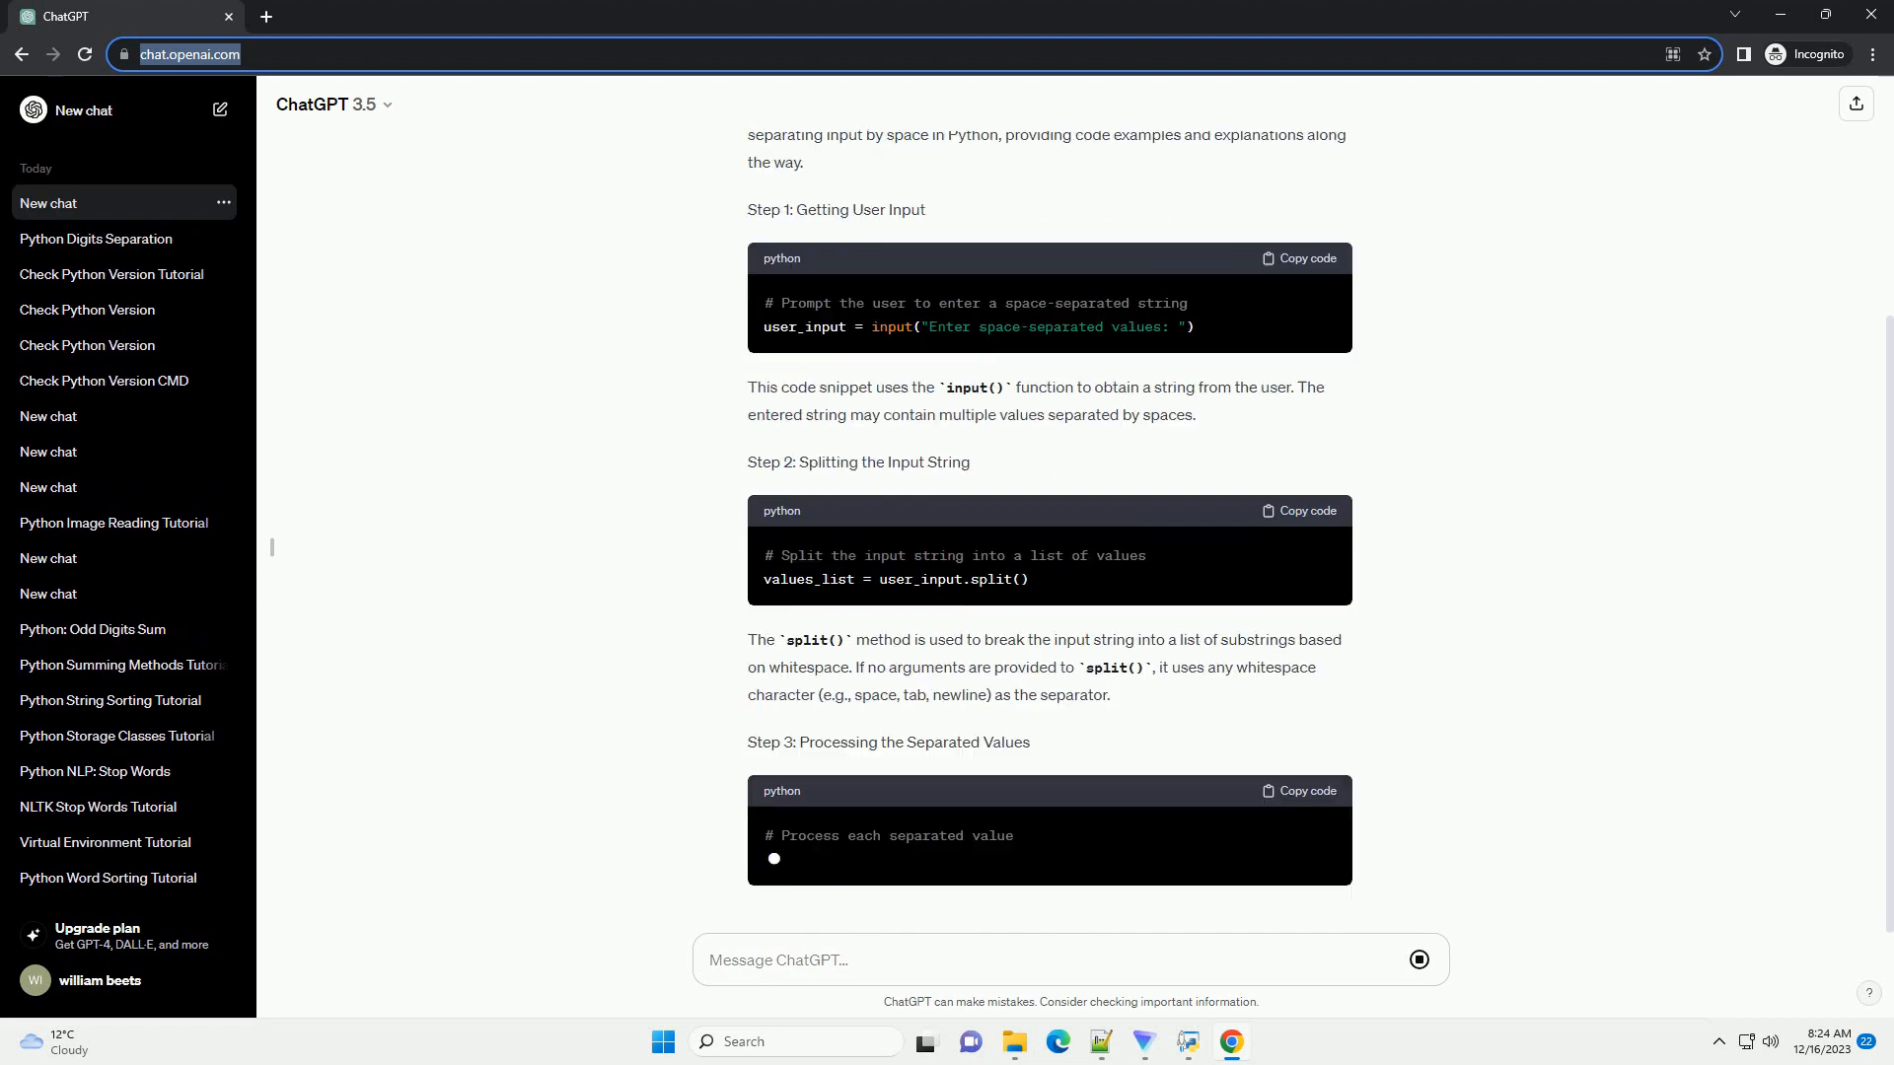
scroll("down", 3)
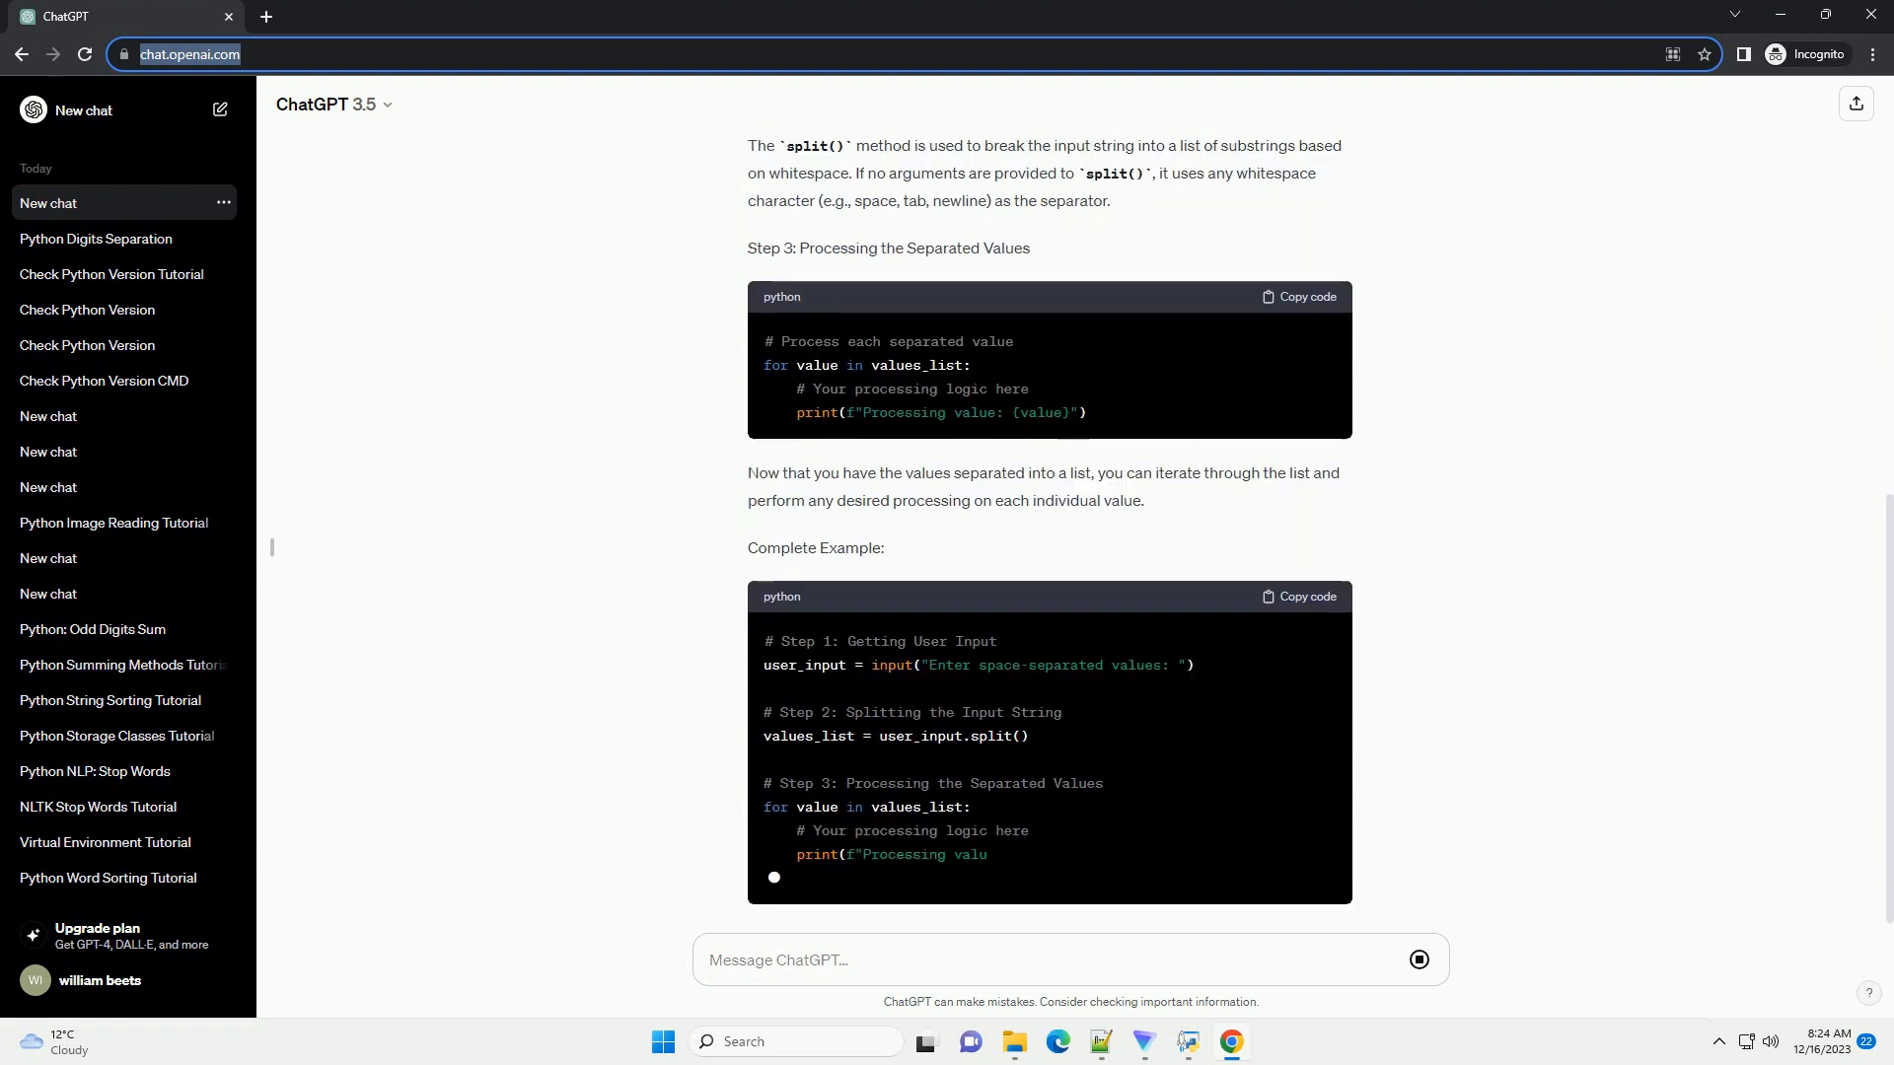
scroll("down", 3)
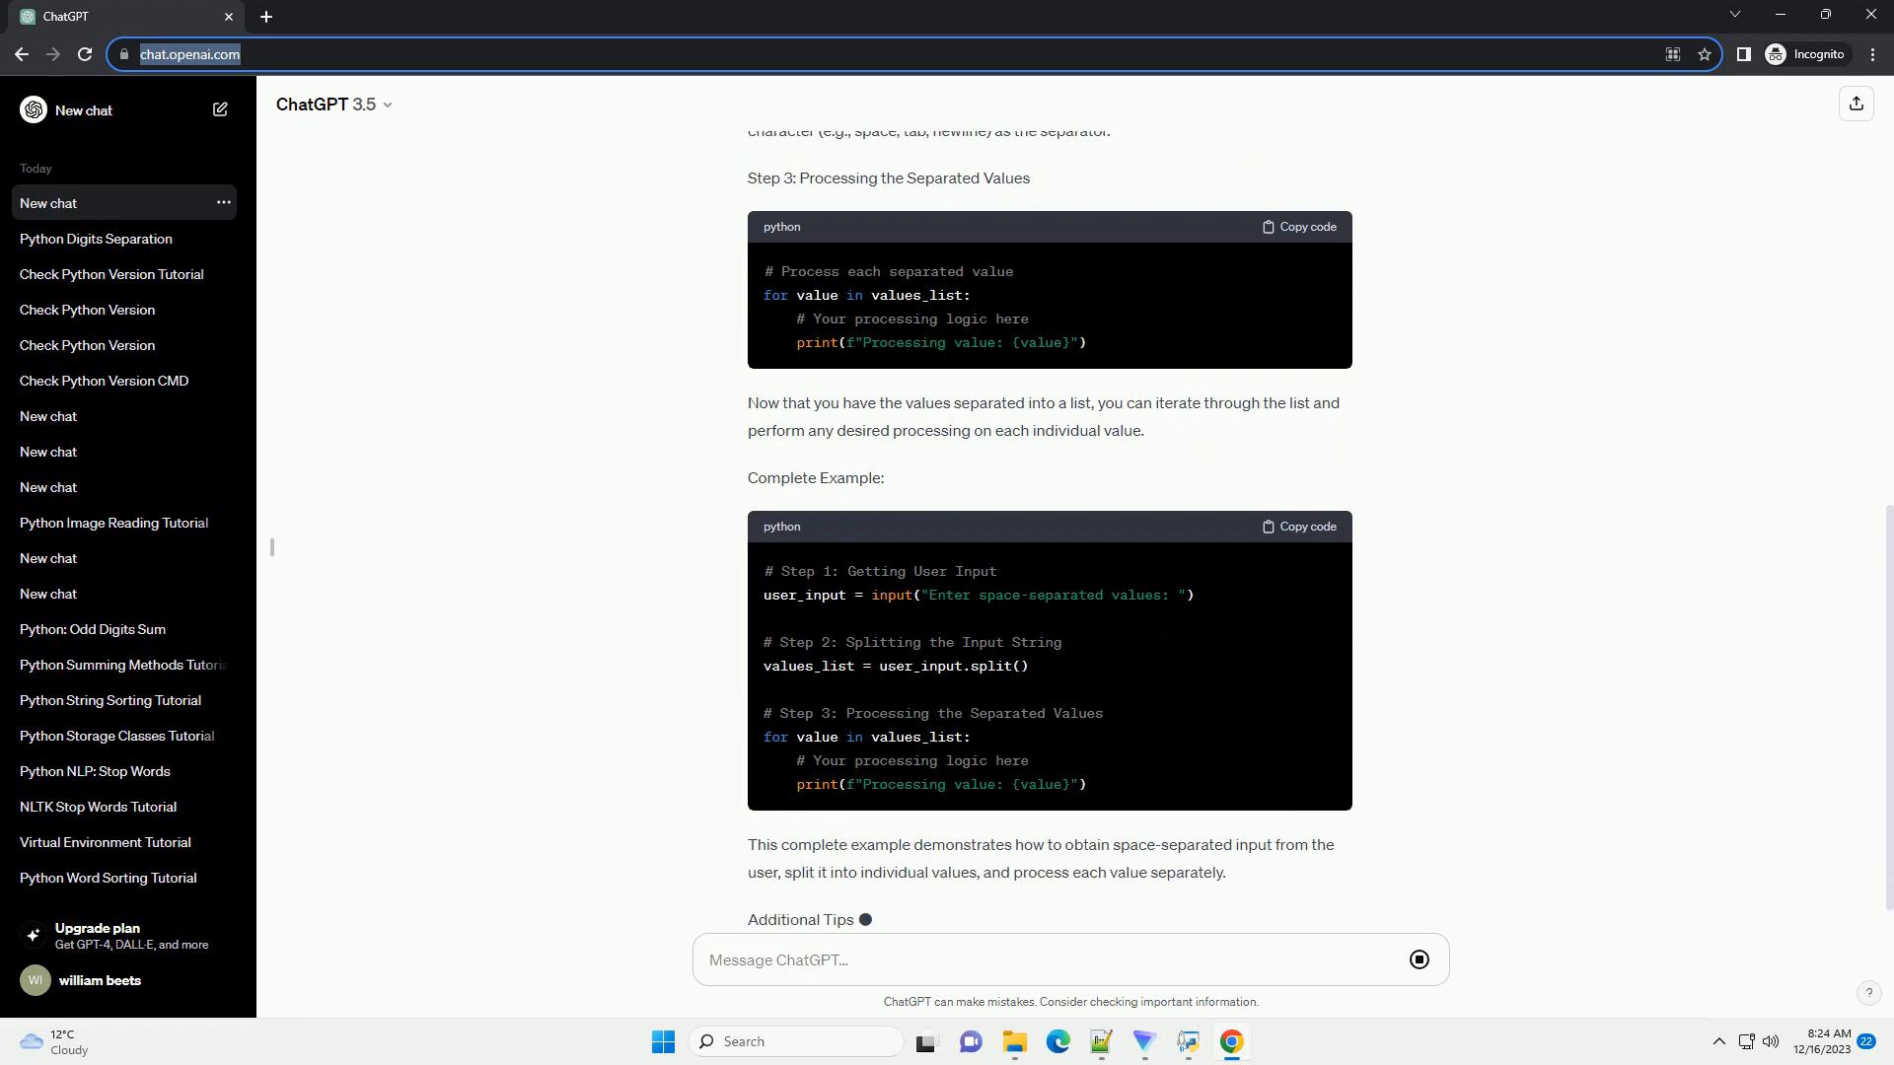
scroll("down", 3)
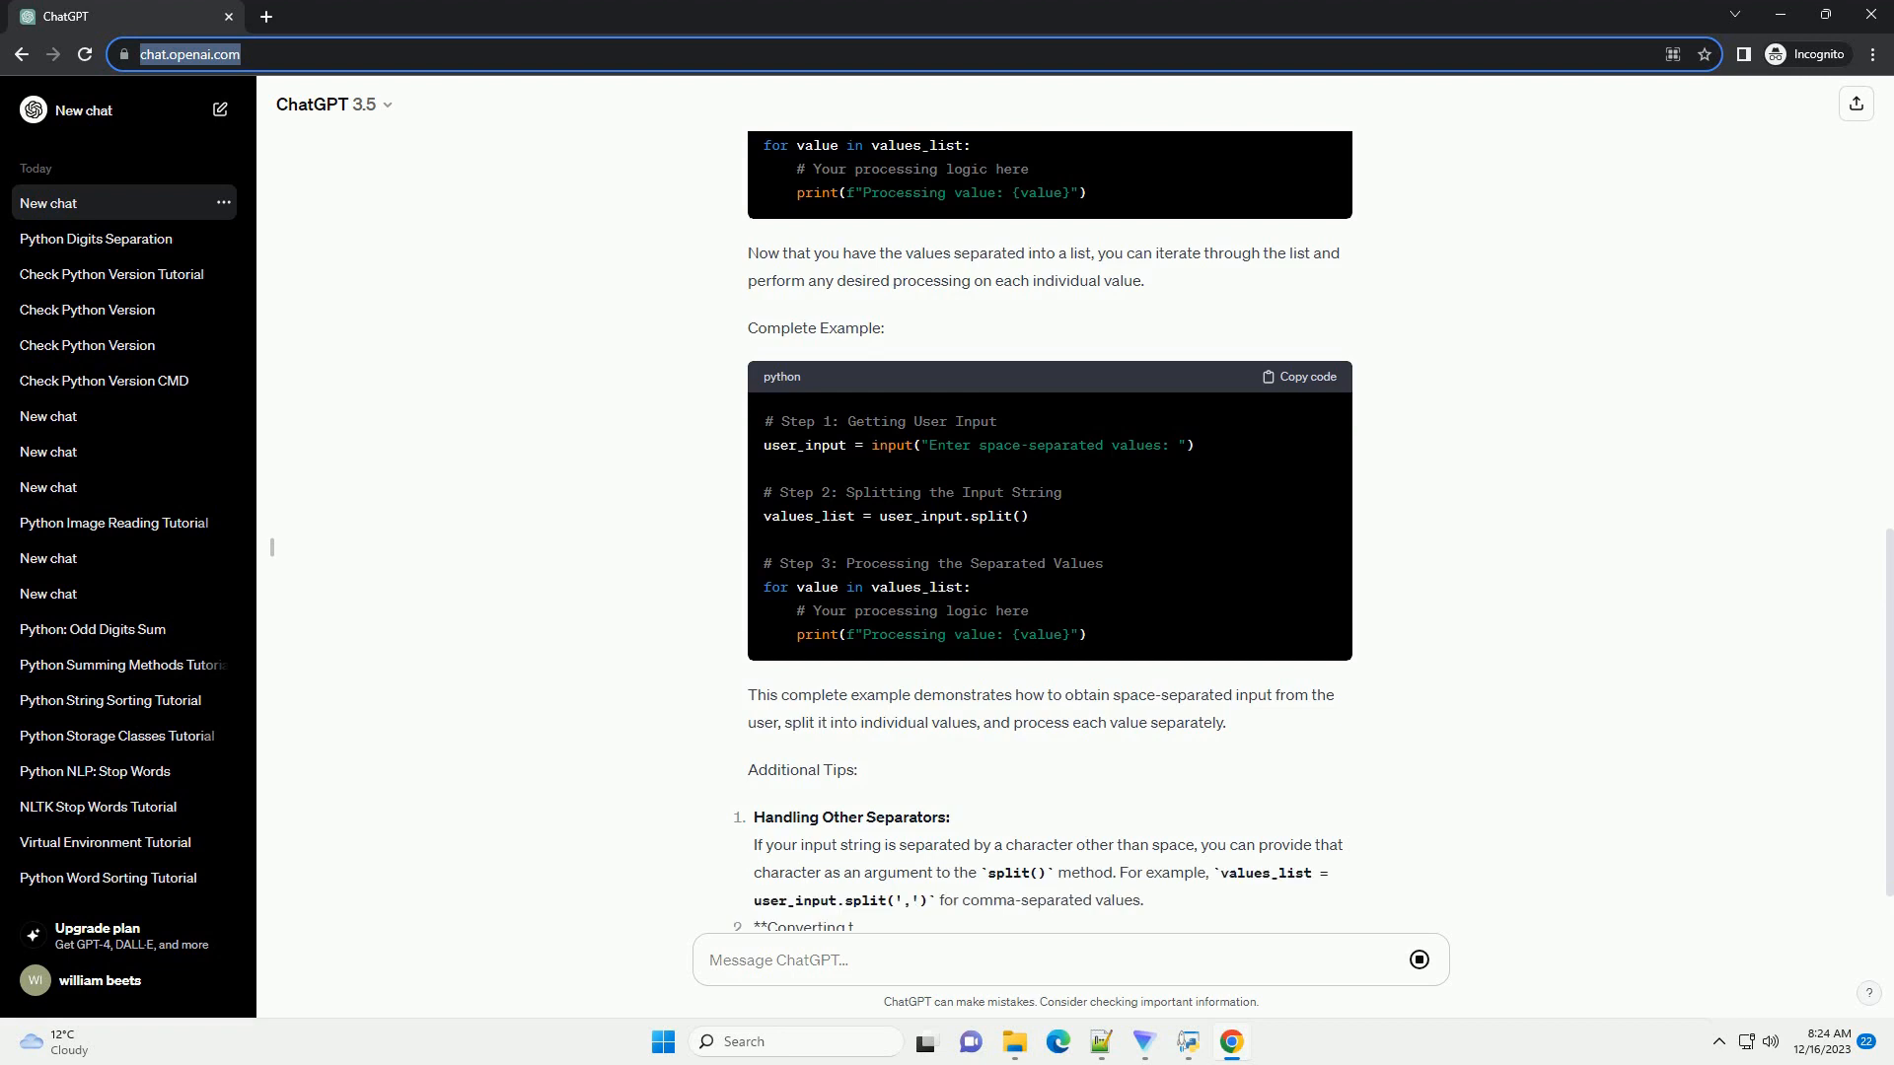
scroll("down", 3)
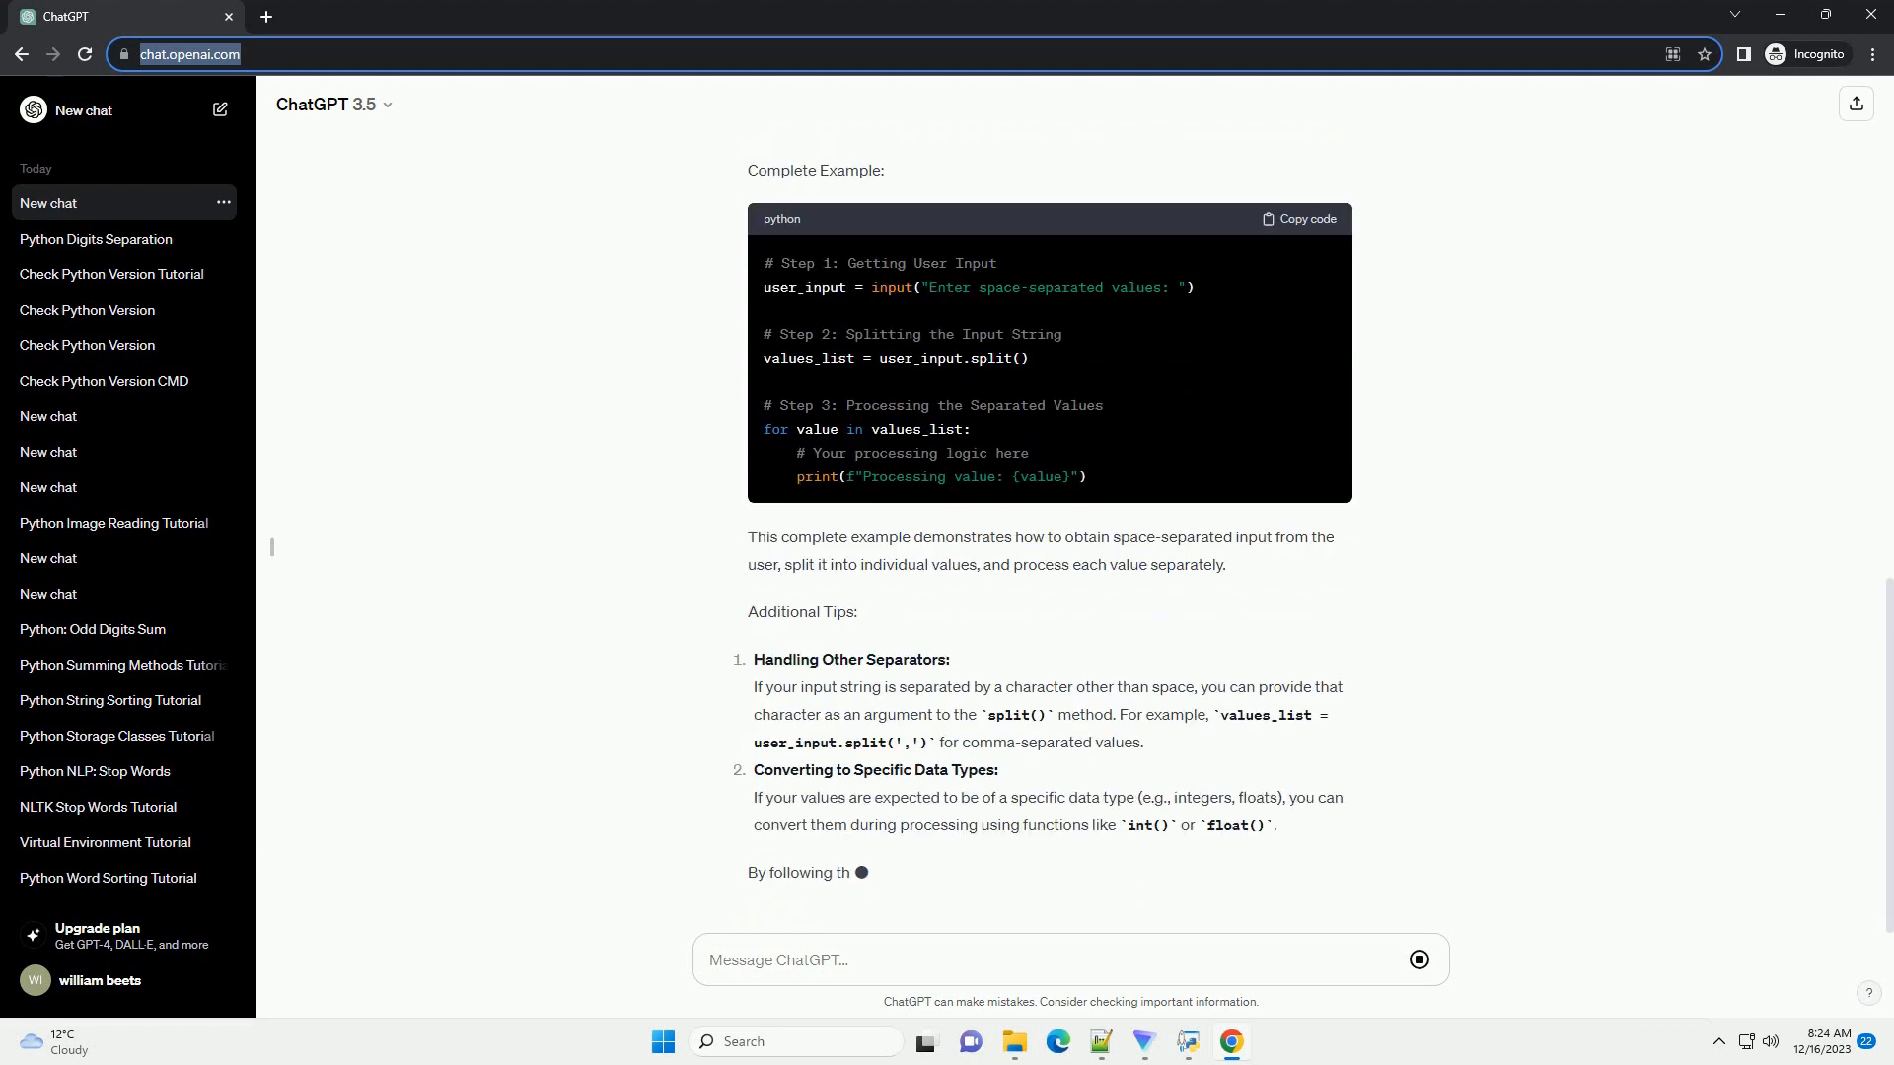